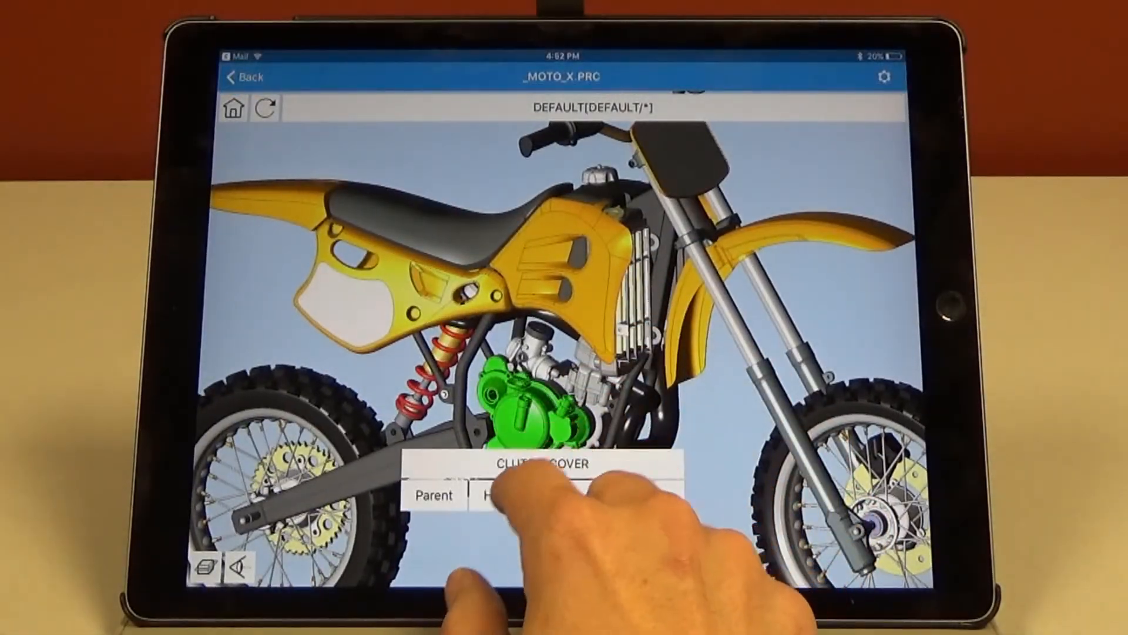
- Select the motocross bike's clutch cover to show its Parent/Hide context bar
left_click(561, 495)
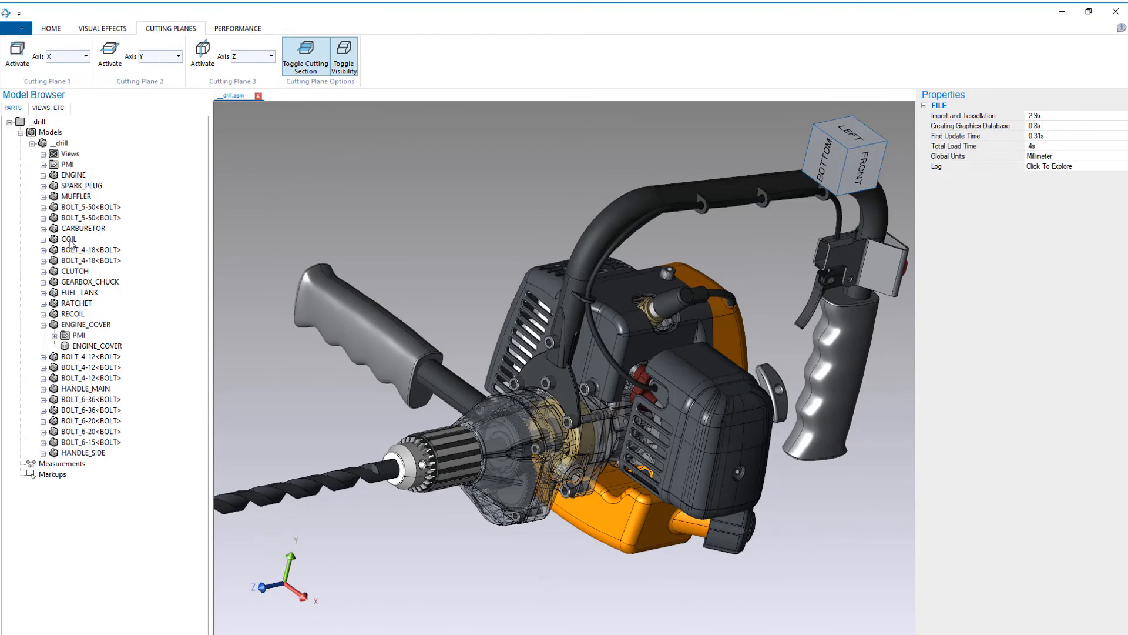
- Isolate the translucent GEARBOX_FRONT housing, showing its face area and material properties
left_click(91, 282)
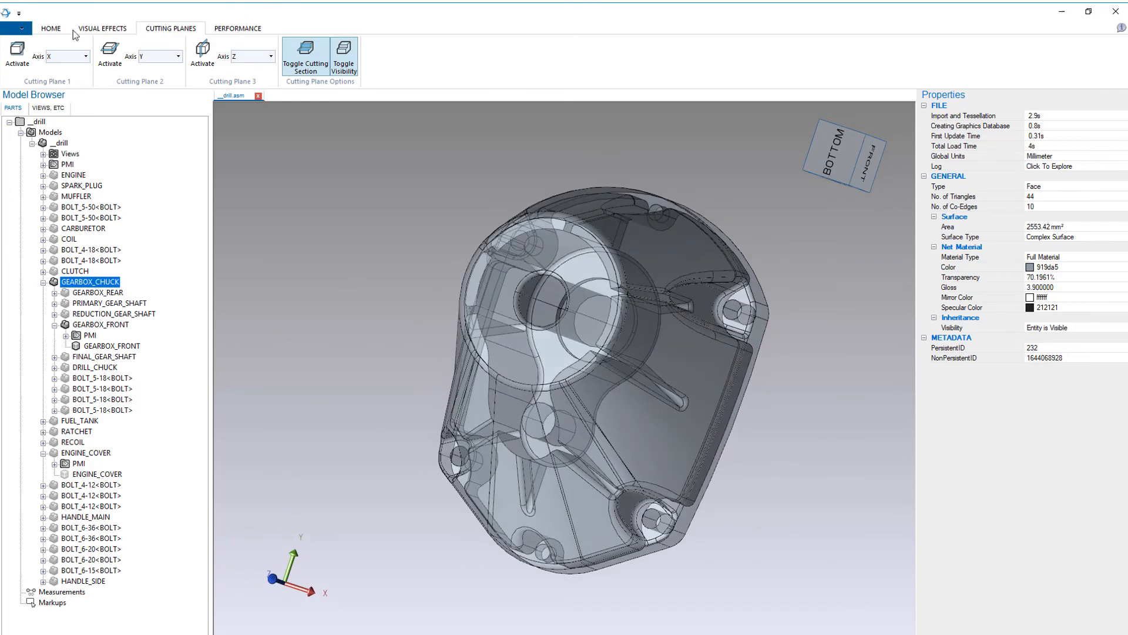
left_click(371, 57)
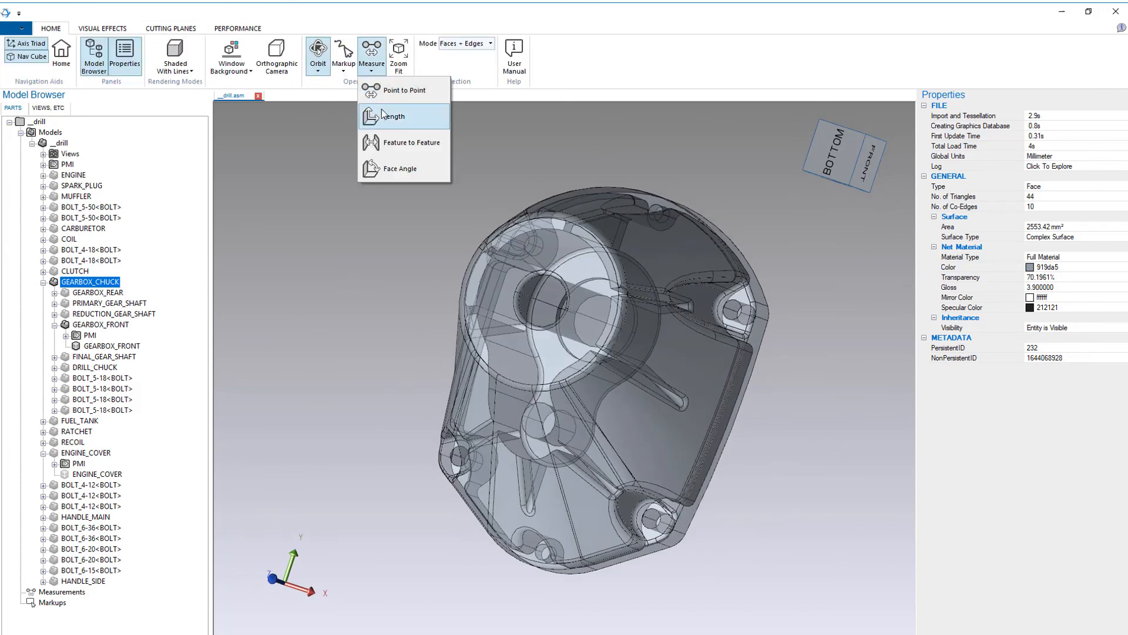
- Start a length measurement, select the pump's steel drive shaft, and round the block's edge with Blend Edge
left_click(395, 116)
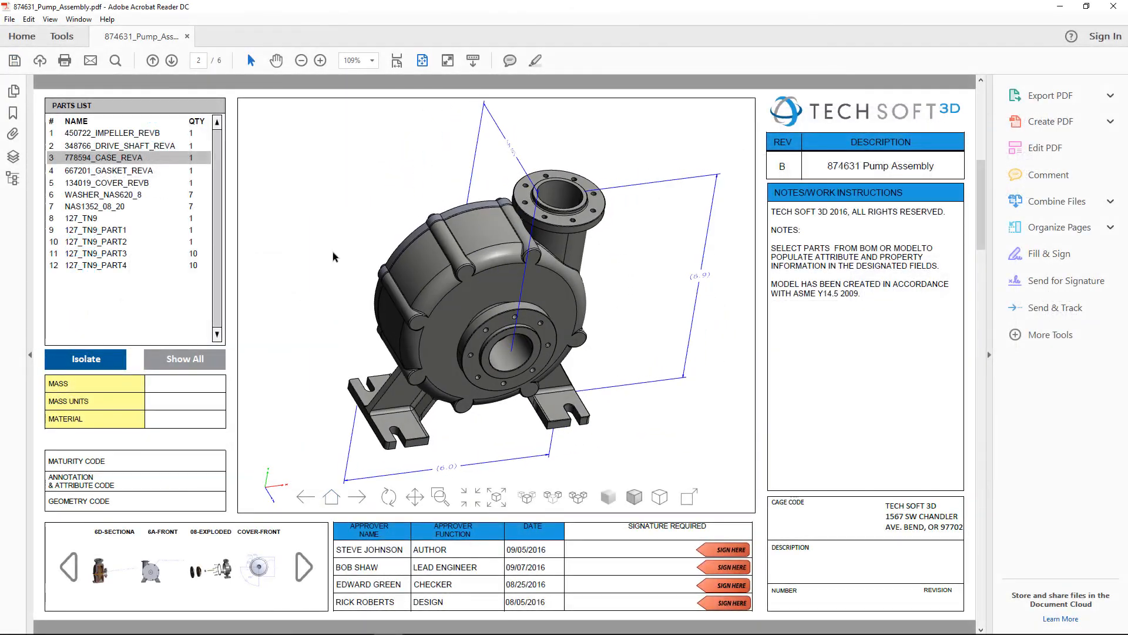
left_click(120, 145)
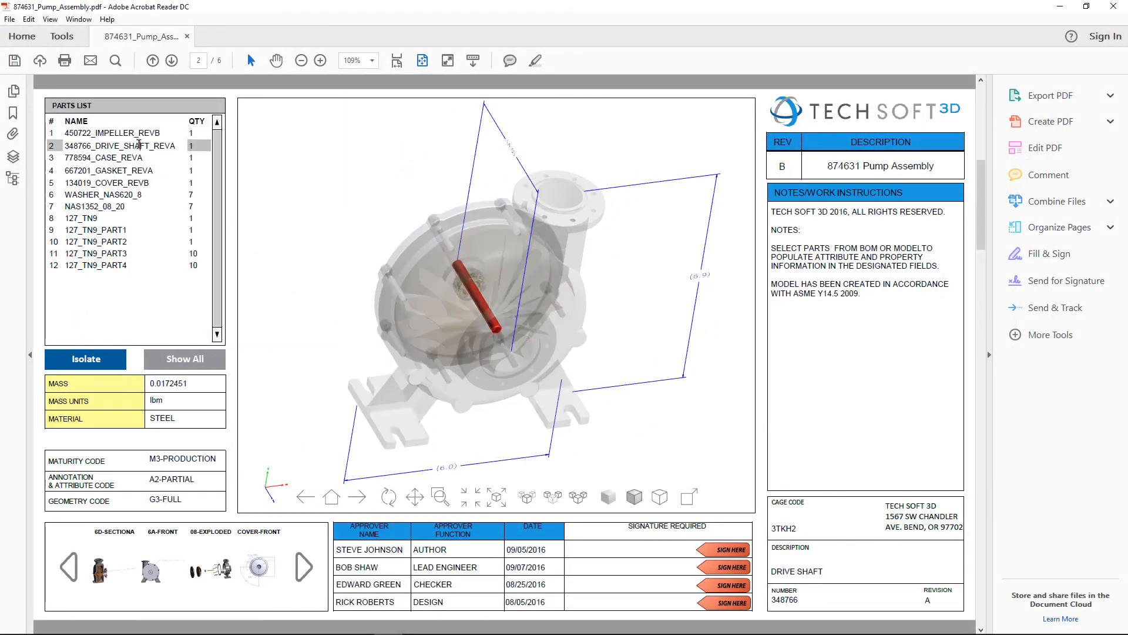
left_click(331, 497)
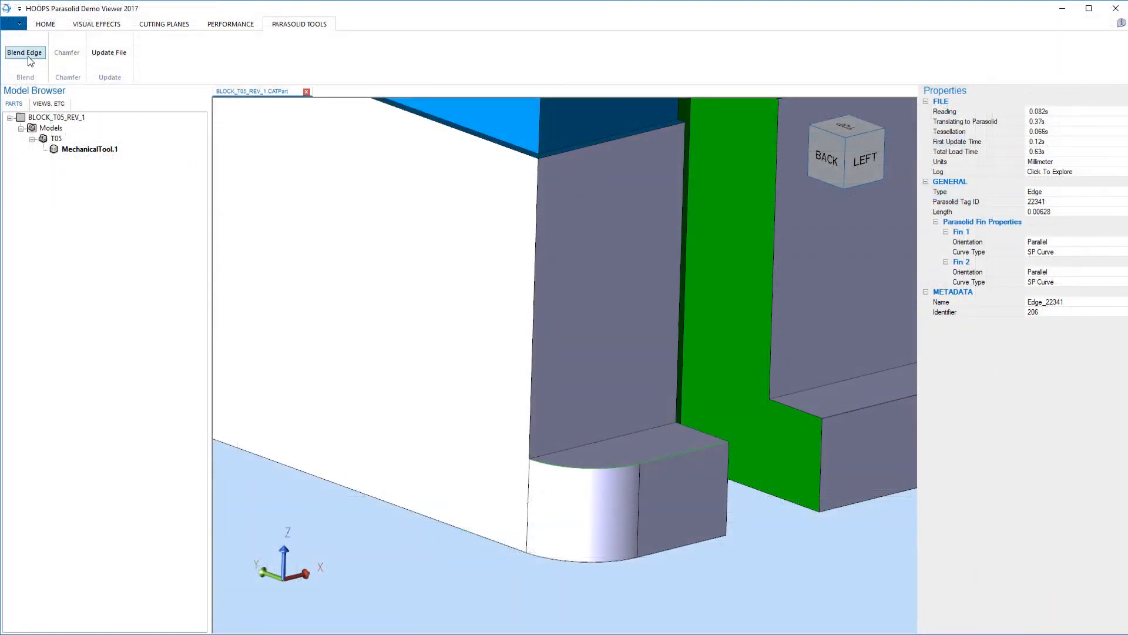
left_click(23, 51)
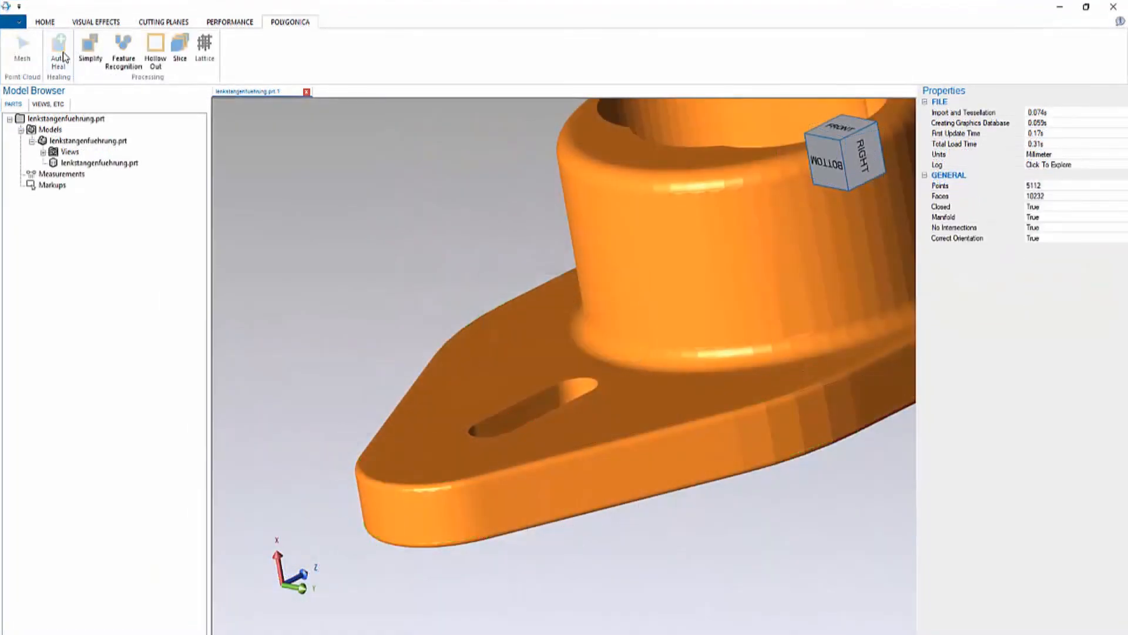
mouse_move(574, 282)
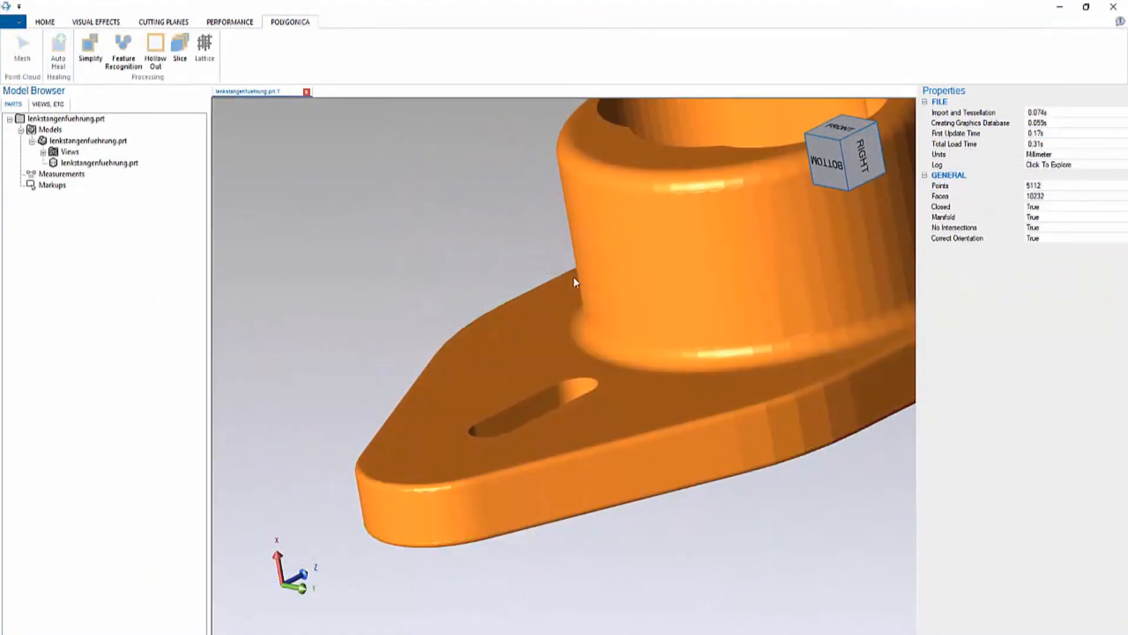